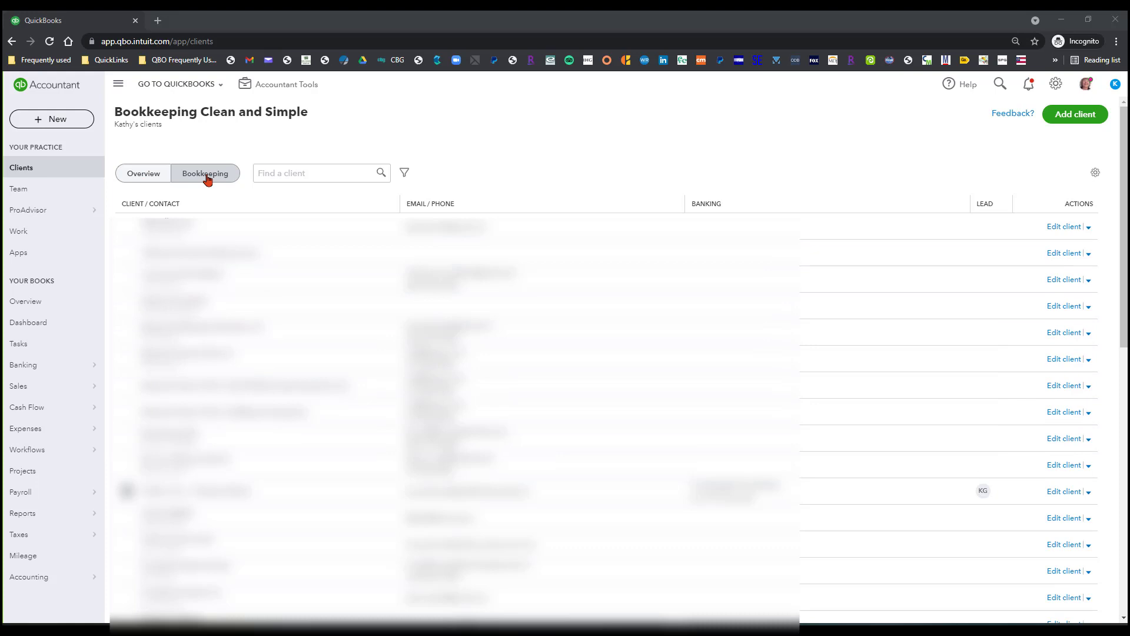
Show the clients list in Bookkeeping view with each client's month-end review status
left_click(205, 173)
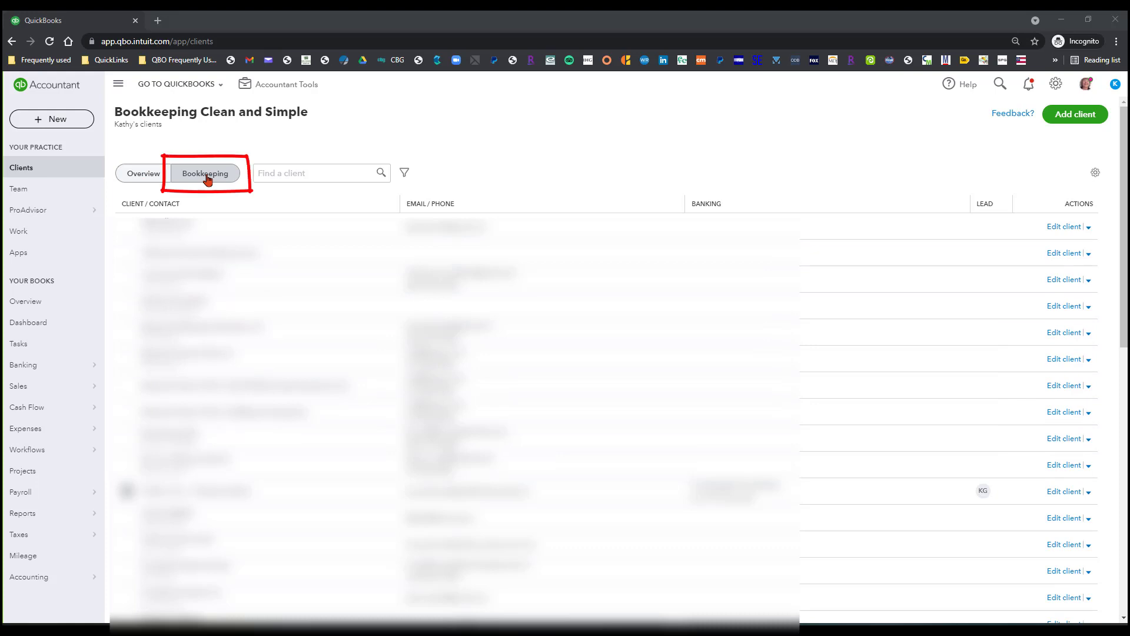
left_click(204, 173)
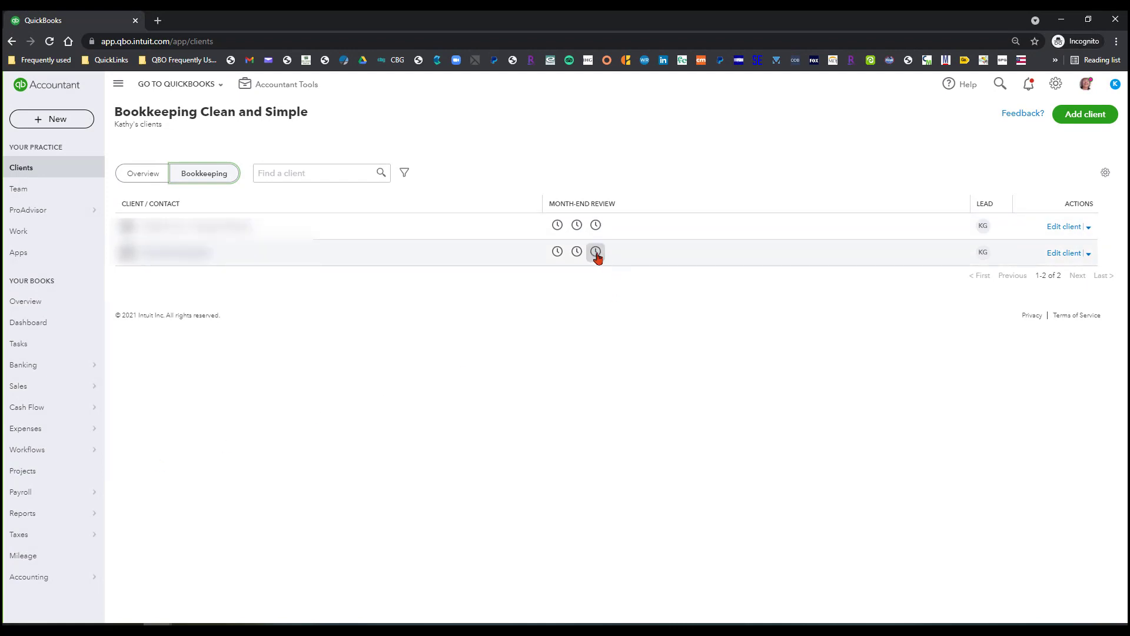
View the second client's April 2021 month-end review progress and go to its transaction review details
left_click(596, 252)
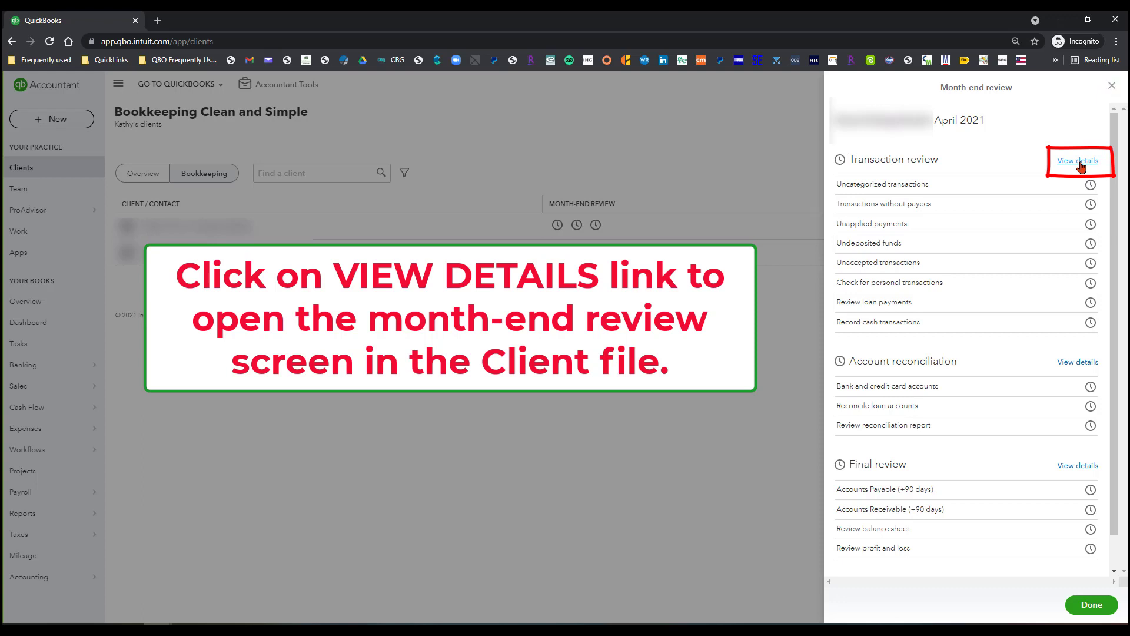
left_click(1077, 160)
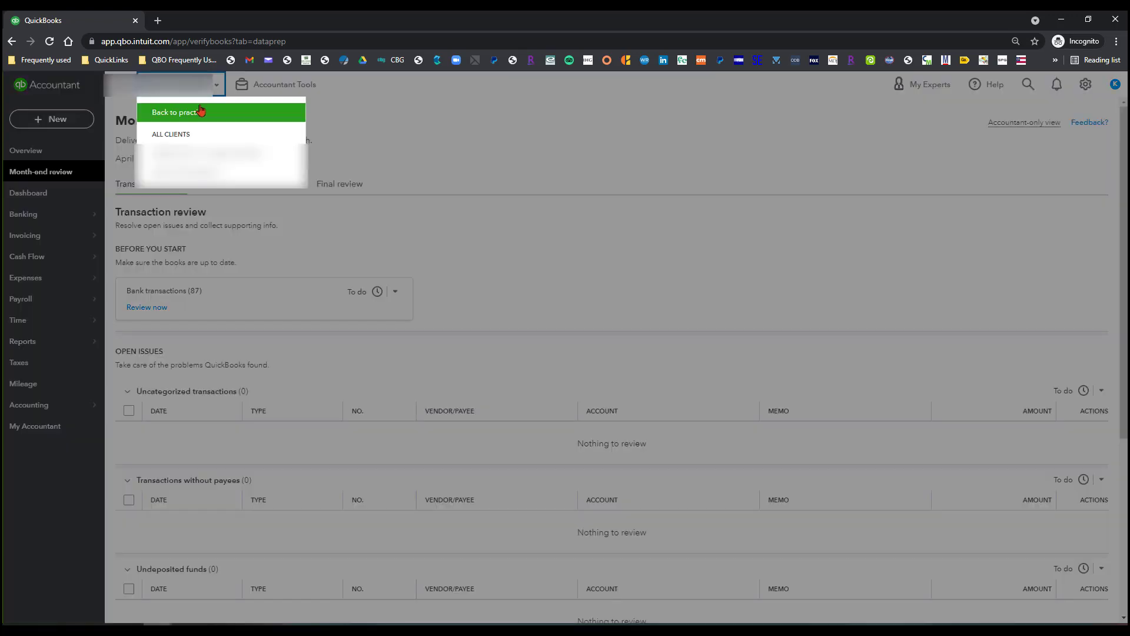
Return from the client's books to the practice's clients list
left_click(177, 111)
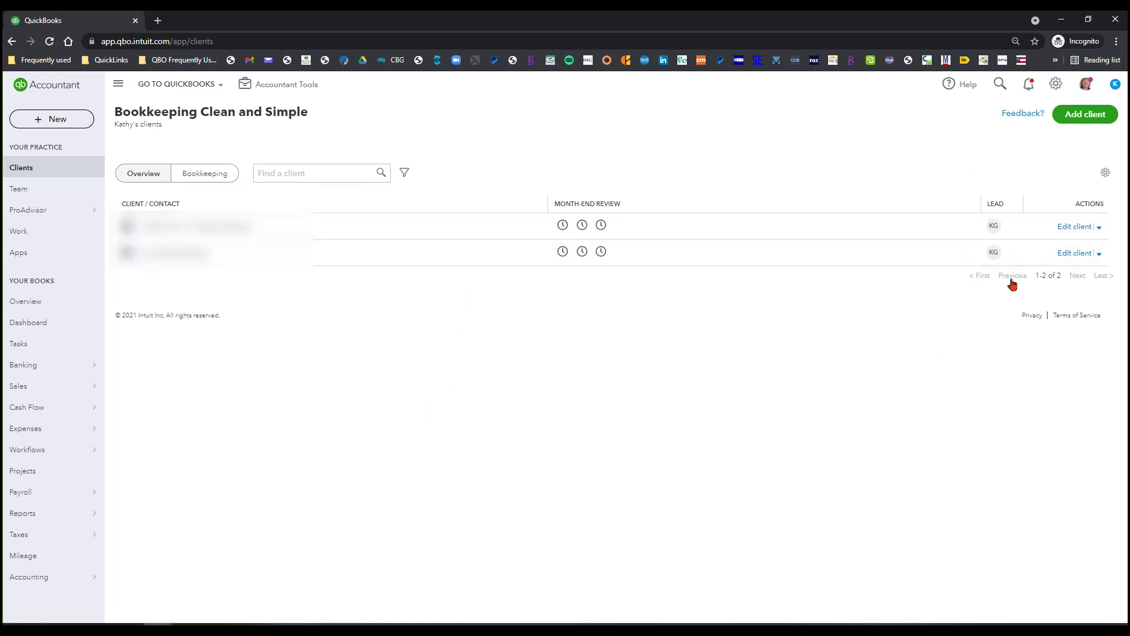
mouse_move(802, 322)
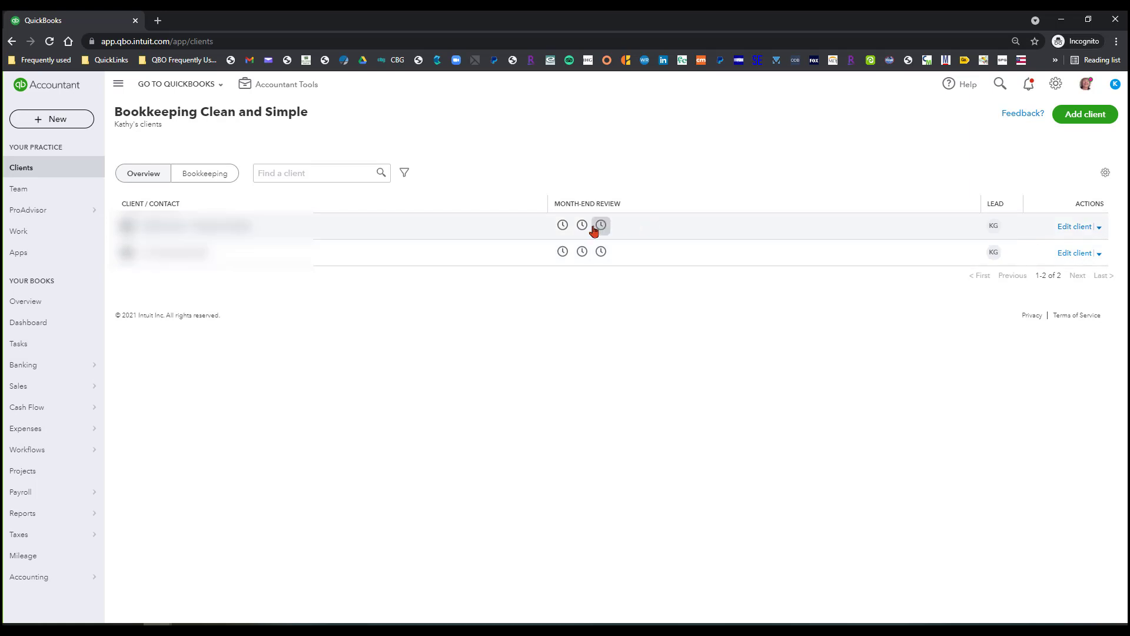
left_click(599, 224)
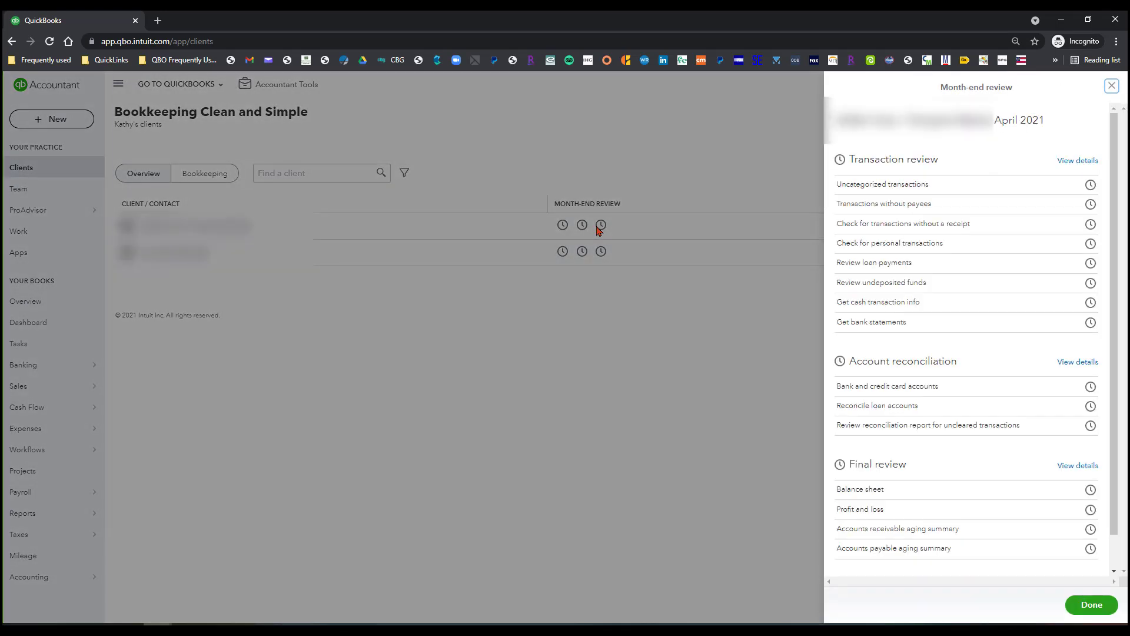
mouse_move(961, 316)
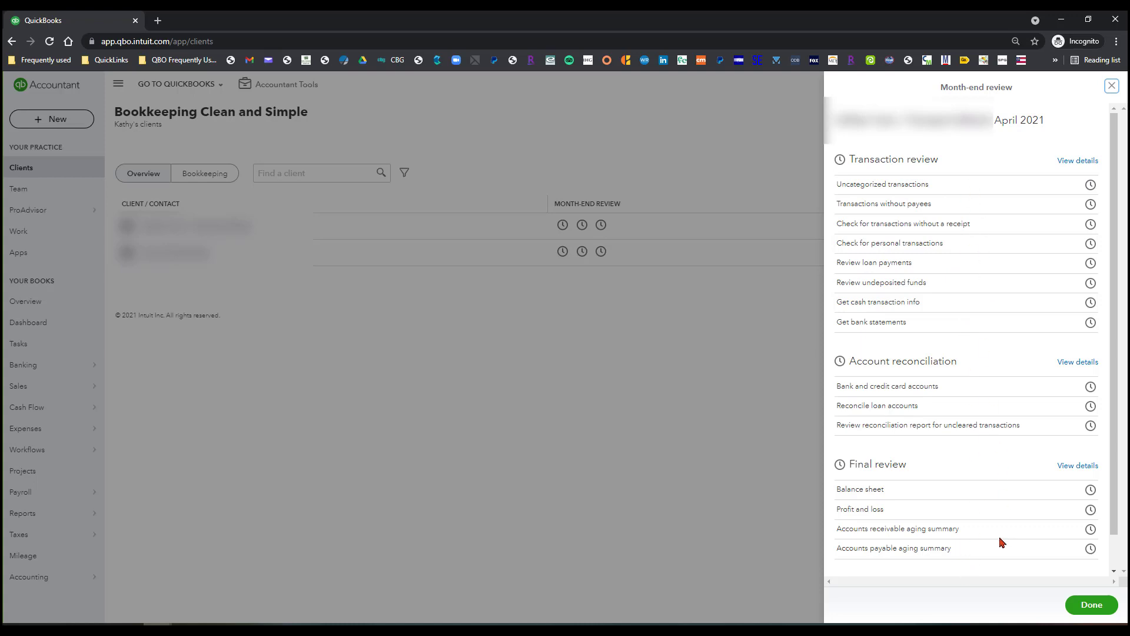
mouse_move(1000, 555)
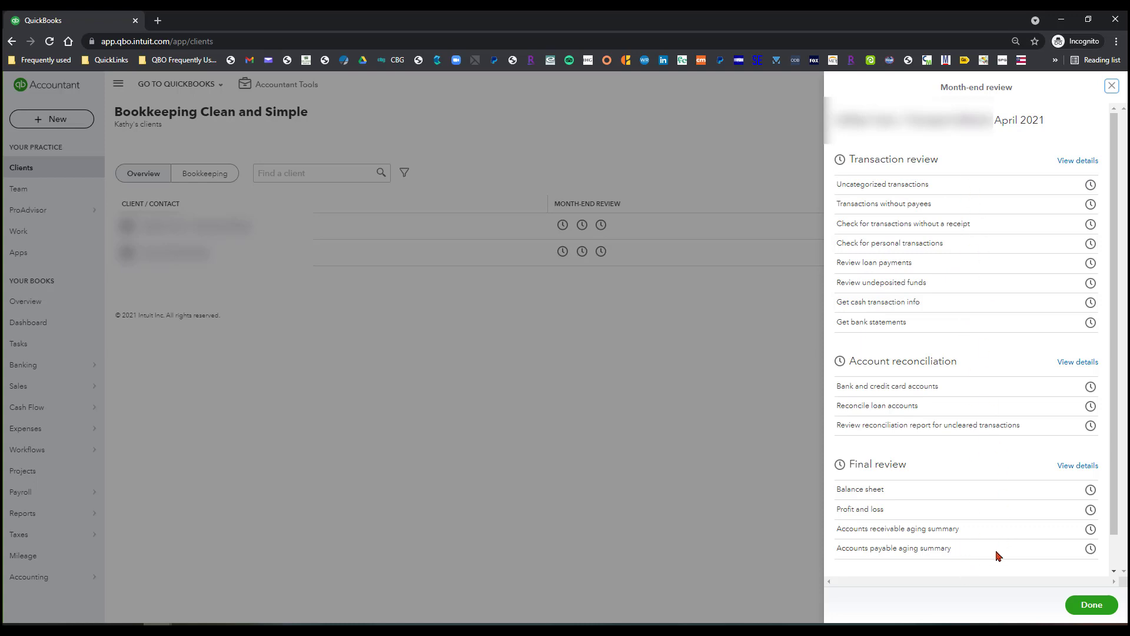
mouse_move(648, 411)
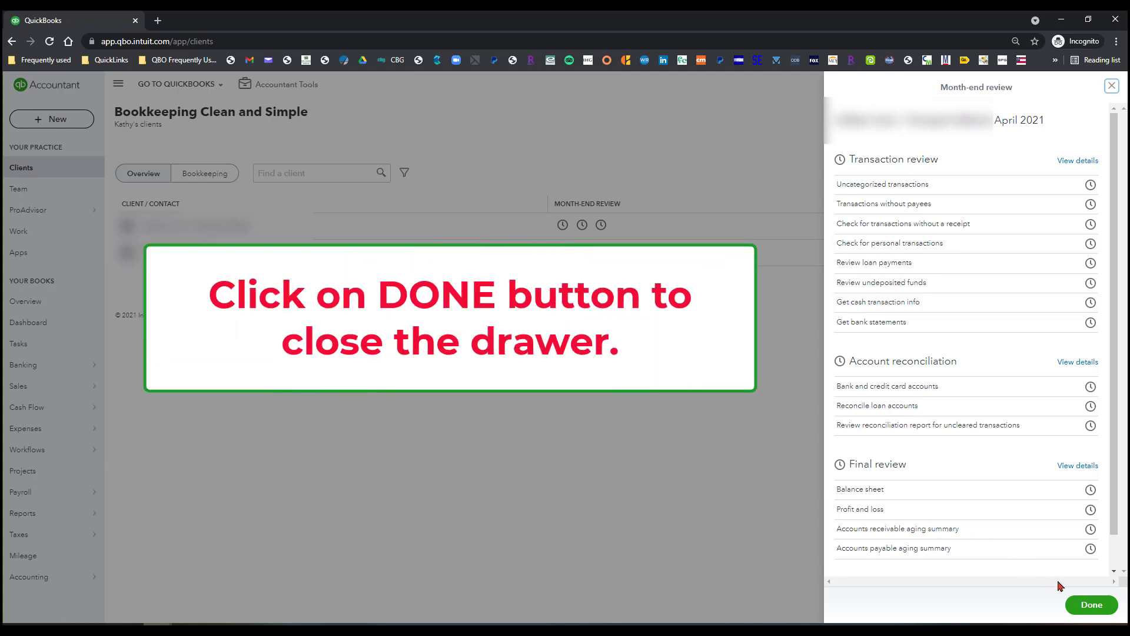
left_click(1090, 604)
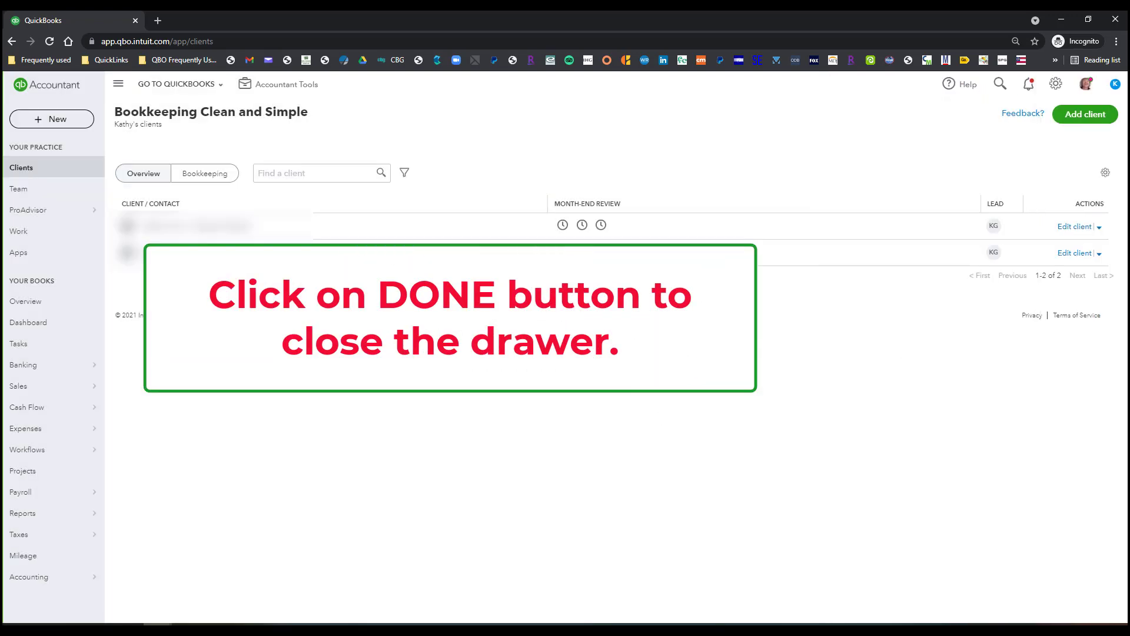